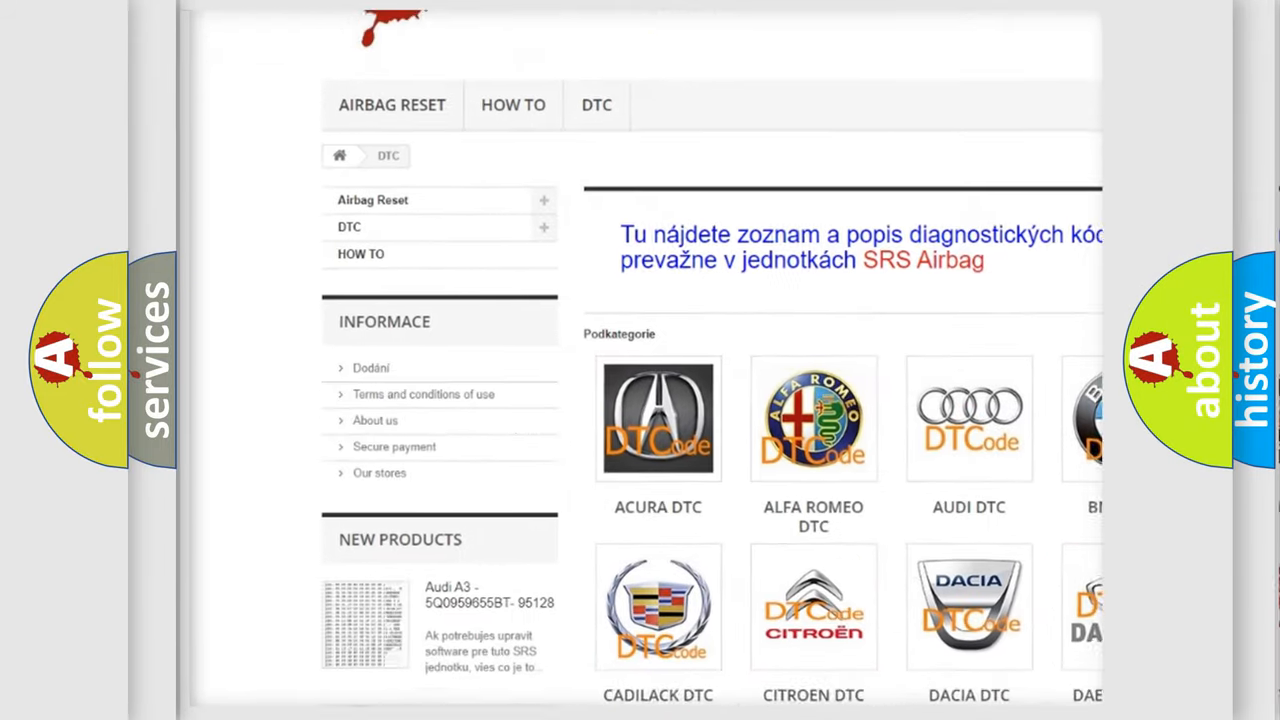
pyautogui.scroll(-3)
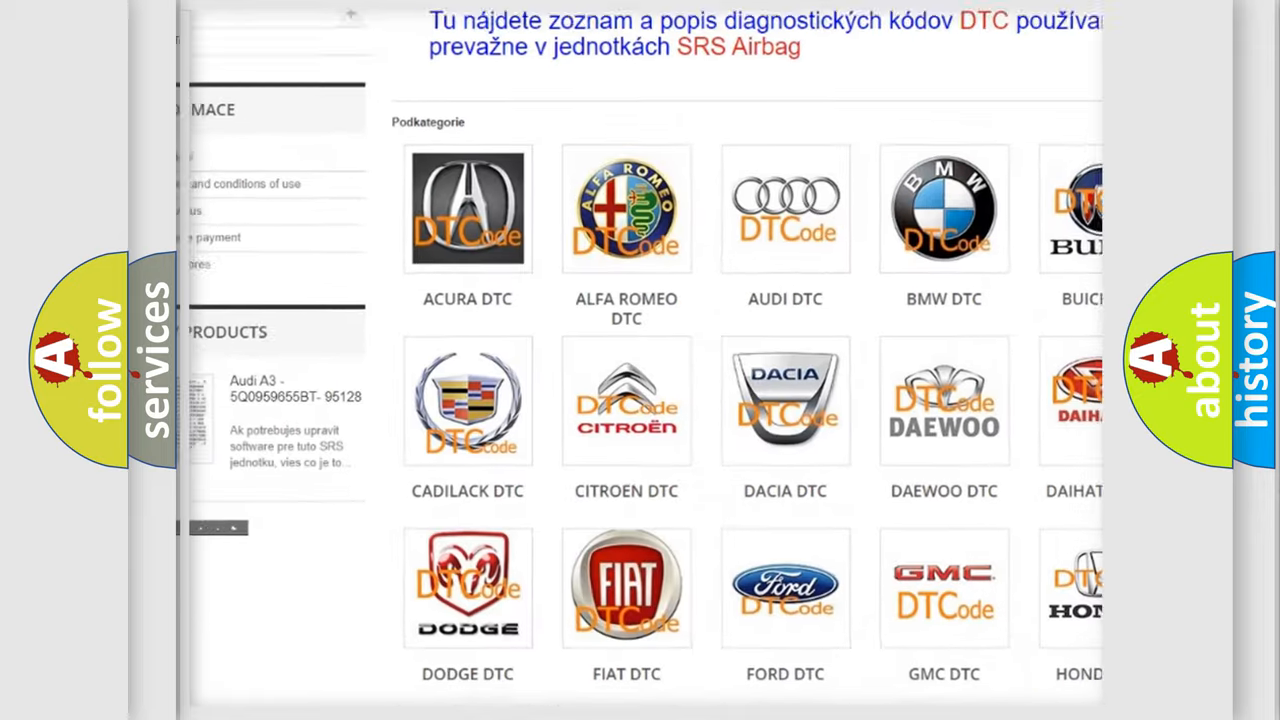
pyautogui.scroll(-3)
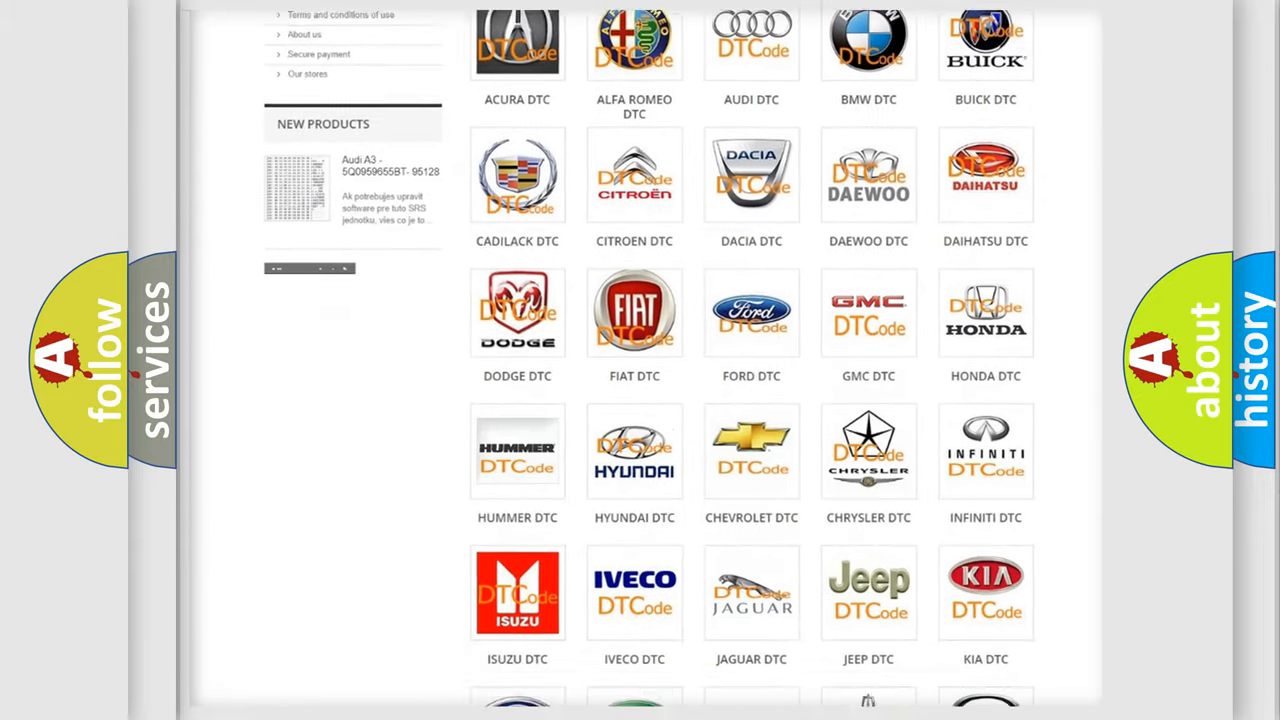
pyautogui.scroll(-3)
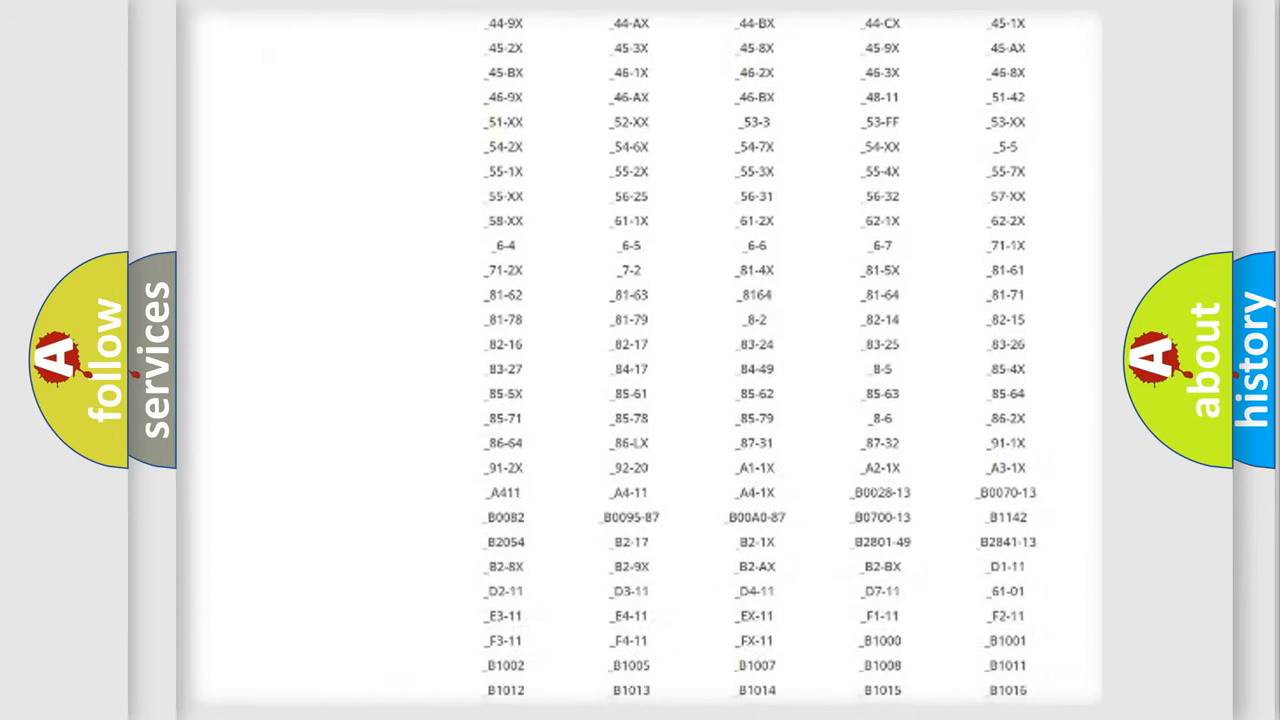
pyautogui.scroll(-3)
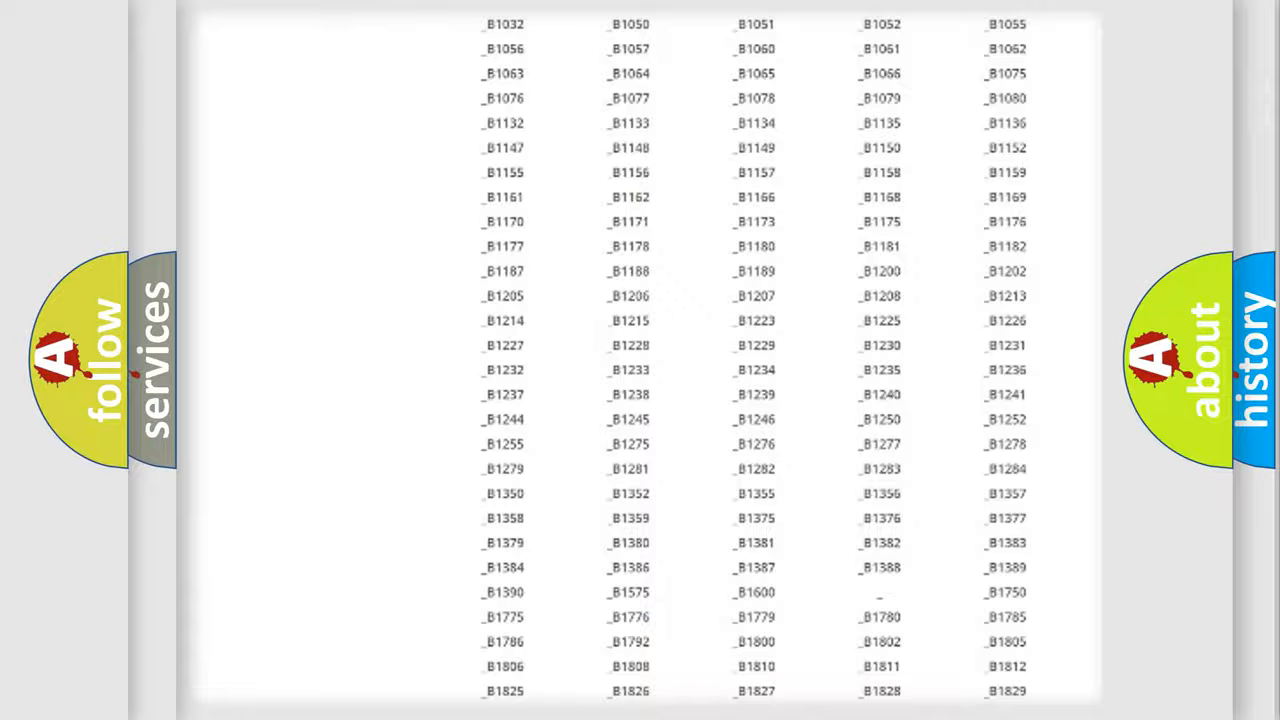